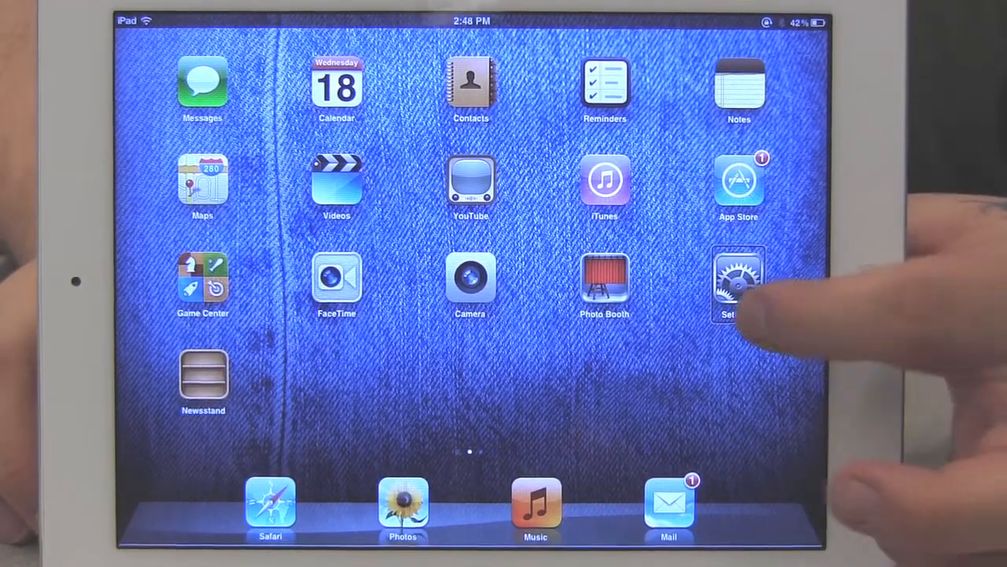
# Open Settings, scroll the General page, and go into Accessibility
pyautogui.click(738, 279)
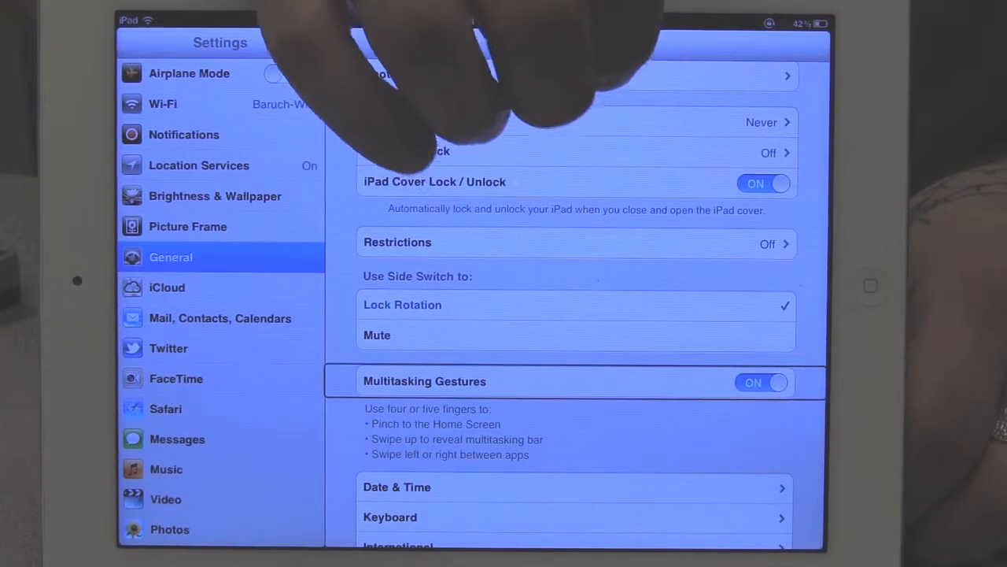
pyautogui.scroll(-3)
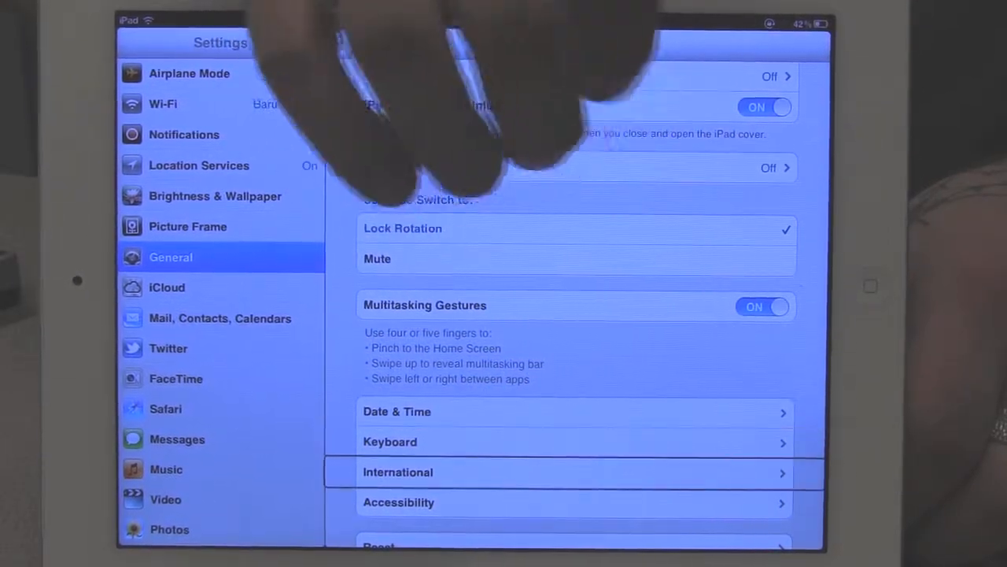
pyautogui.click(398, 502)
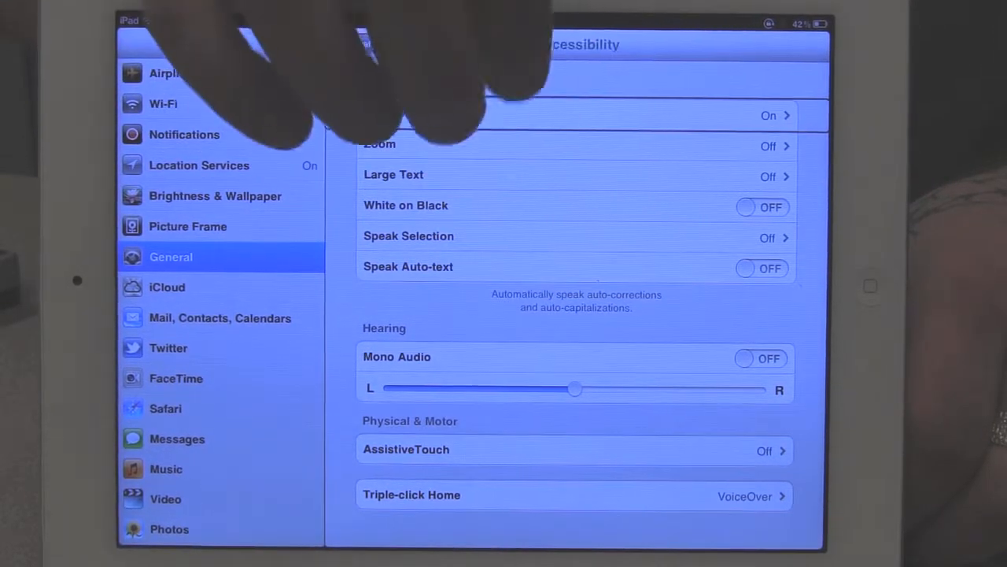
# Go into VoiceOver, then its Braille page to search for braille devices
pyautogui.click(575, 115)
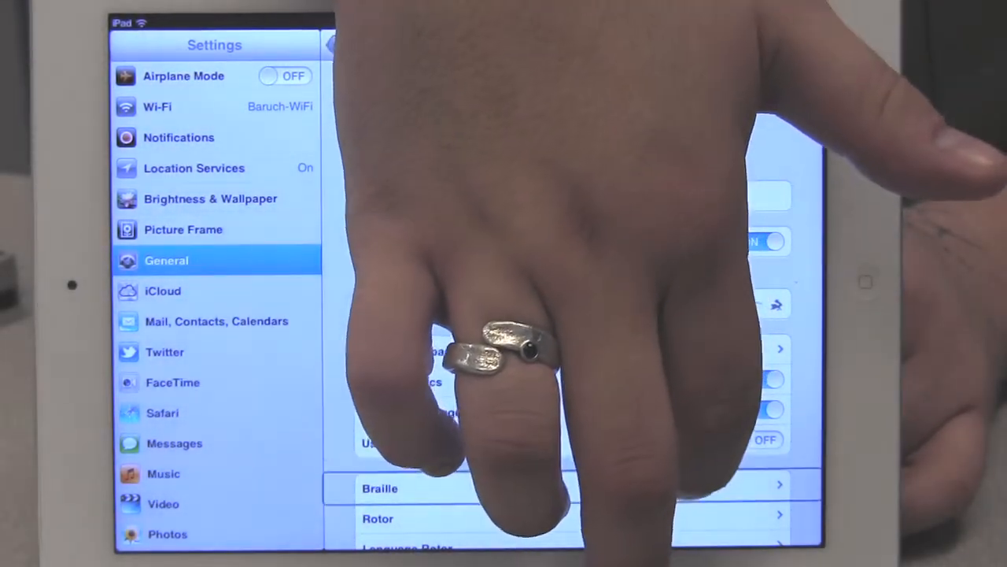
pyautogui.click(380, 488)
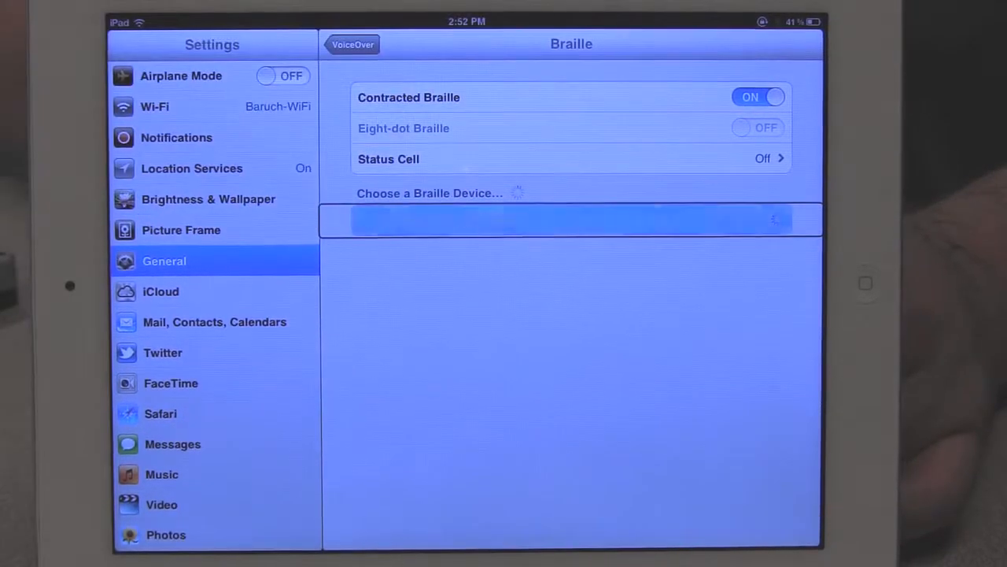
# Select Refreshabraille 27098068, enter a PIN and submit it for pairing
pyautogui.click(567, 218)
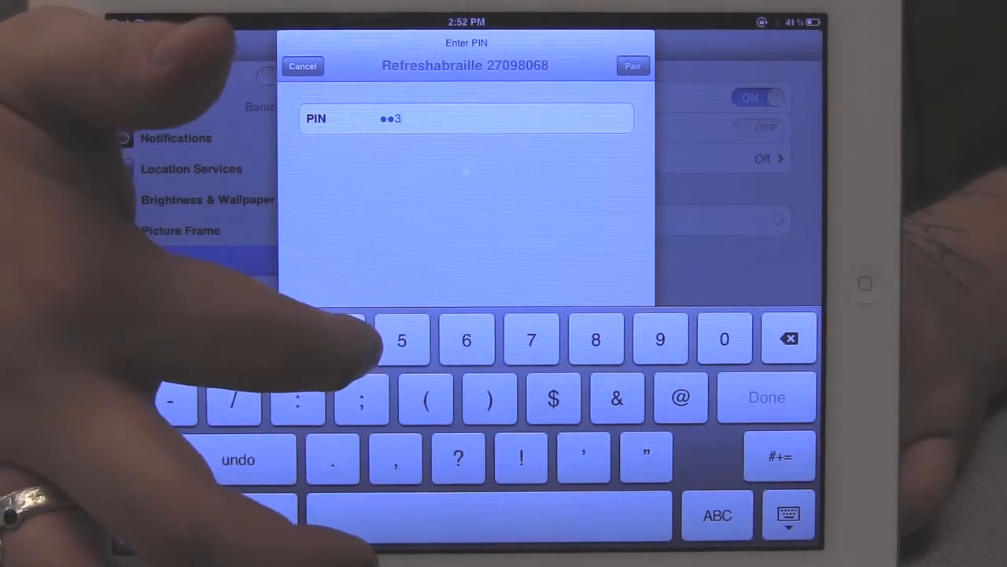
pyautogui.click(337, 340)
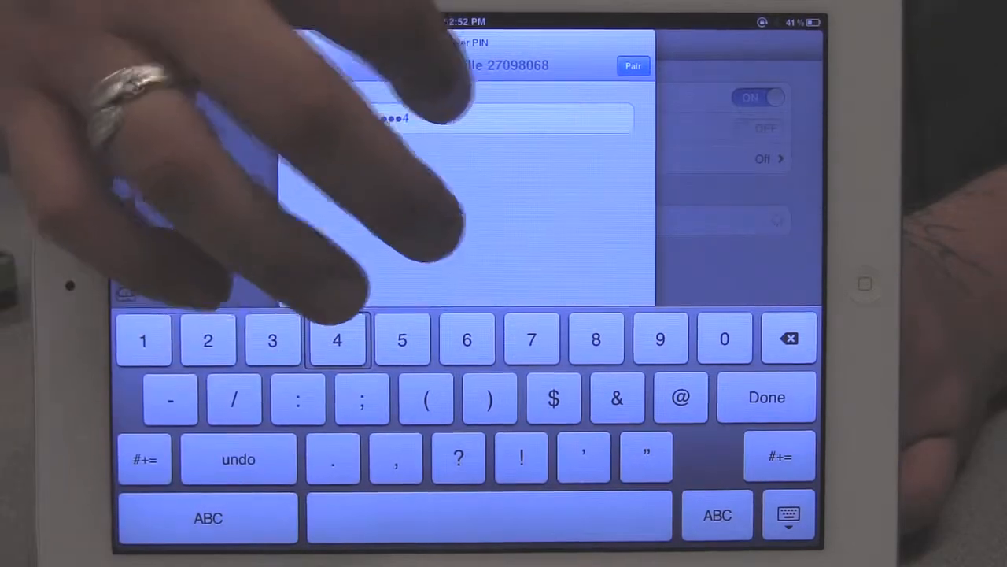
pyautogui.click(337, 339)
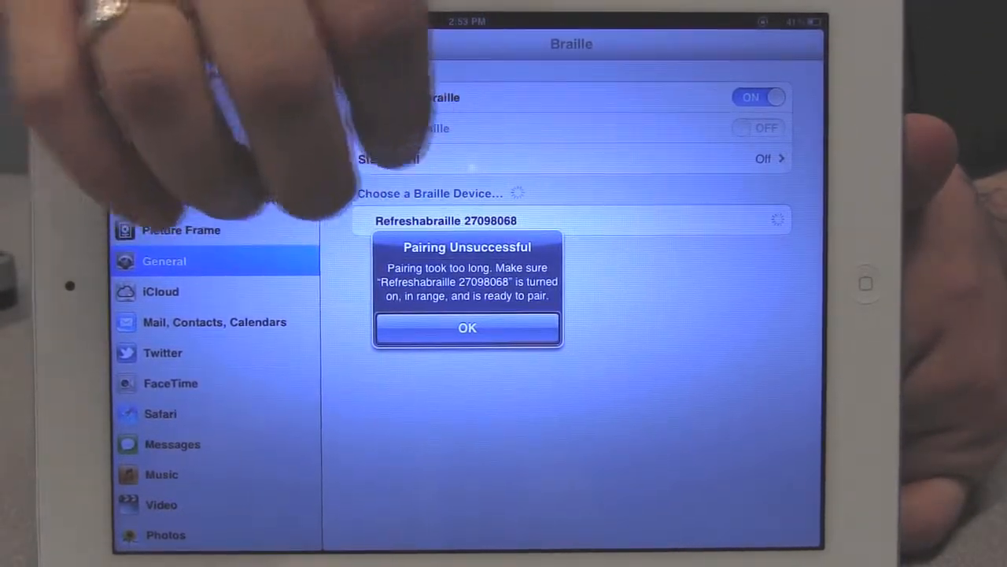
# Dismiss the Pairing Unsuccessful alert to get a fresh PIN prompt
pyautogui.click(467, 327)
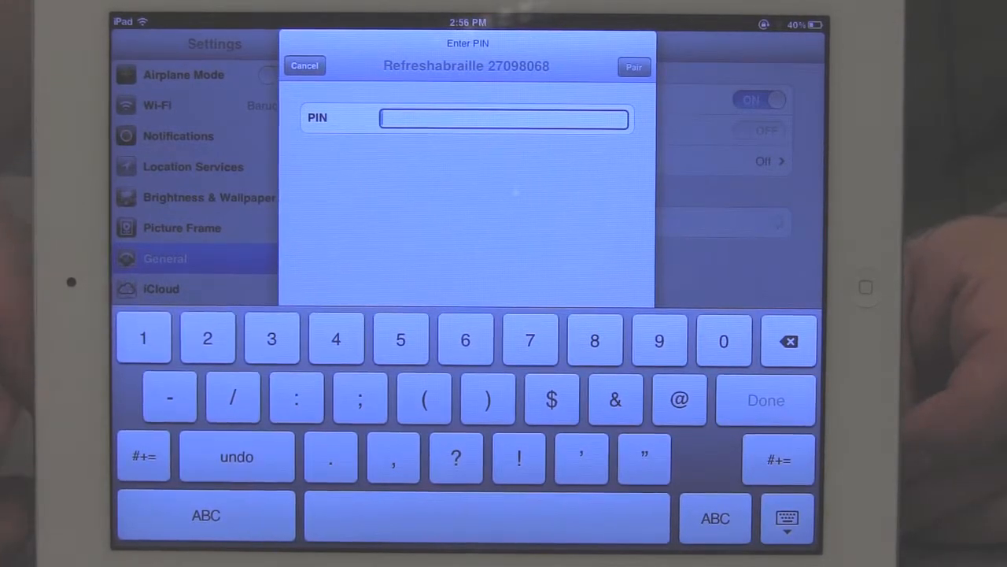
# Re-enter the PIN and pair Refreshabraille 27098068 until it shows a checkmark
pyautogui.click(143, 338)
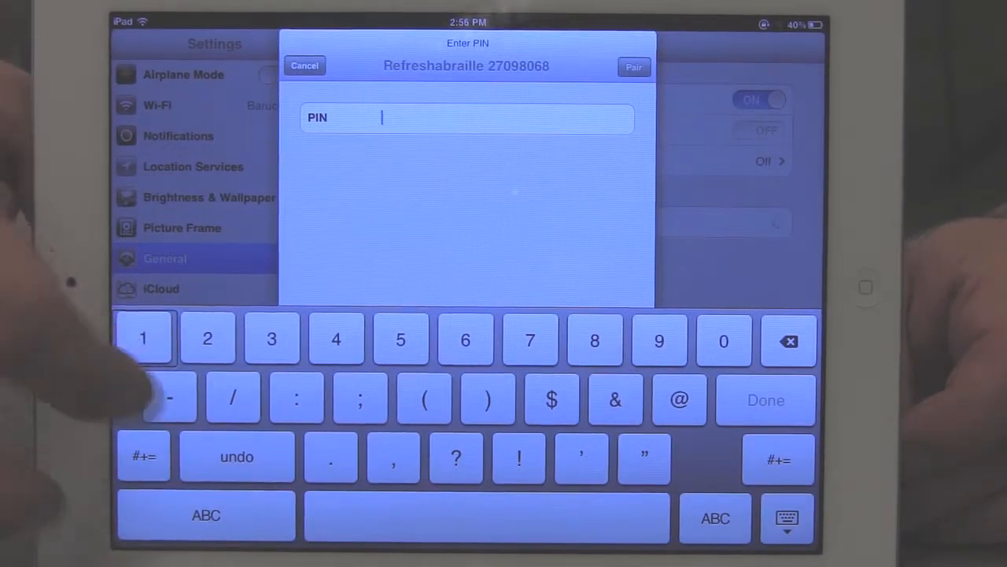
pyautogui.click(207, 338)
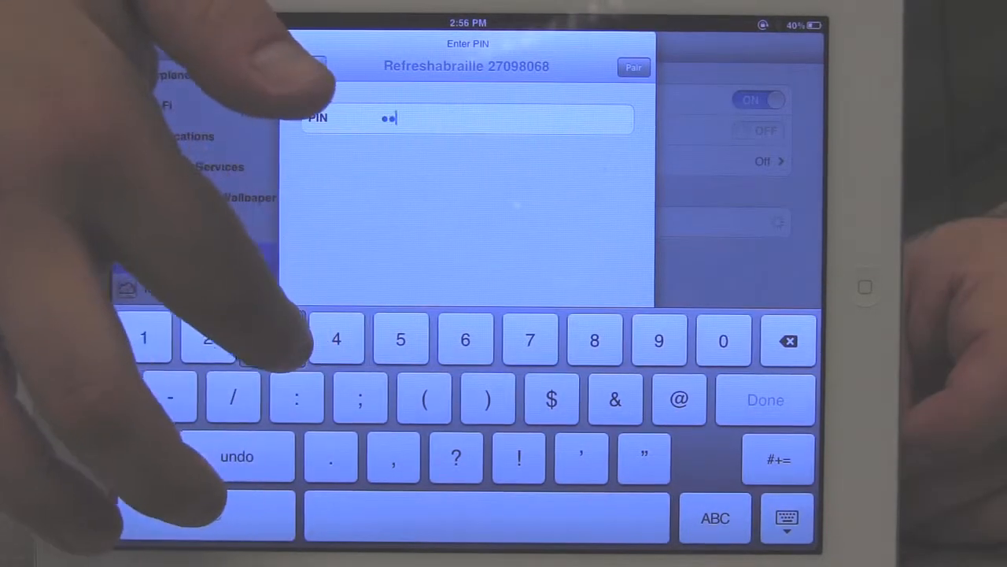
pyautogui.click(336, 338)
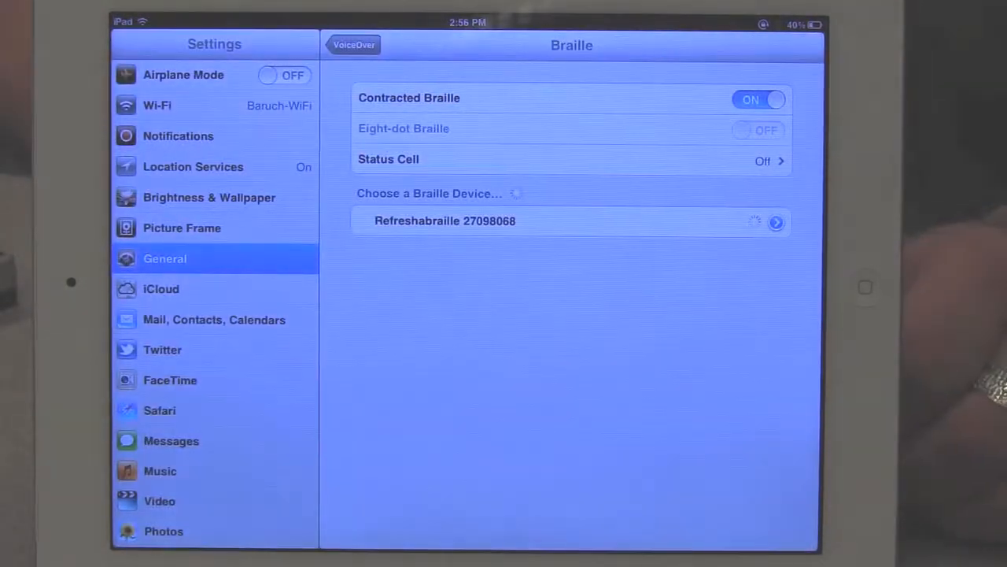
pyautogui.click(445, 220)
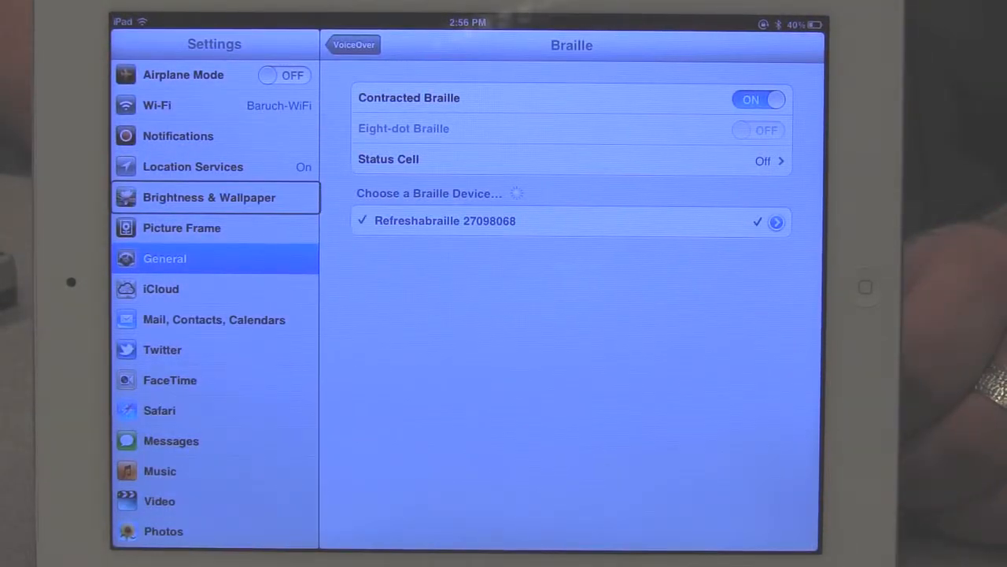